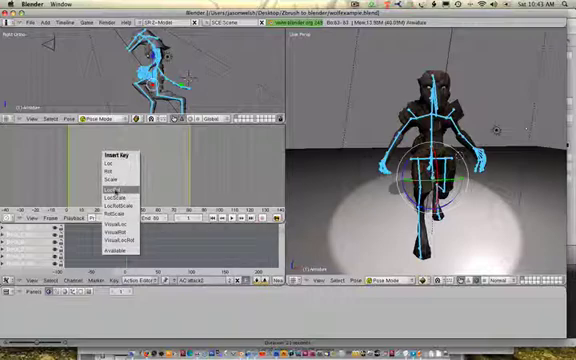
Key the pose for location and rotation and set the editor to Action Editor mode.
{"action": "left_click", "coordinate": [108, 188]}
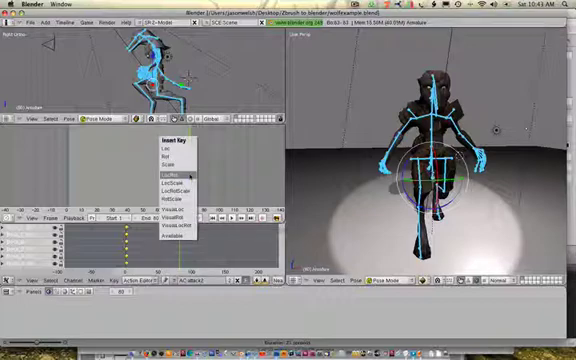
{"action": "left_click", "coordinate": [164, 176]}
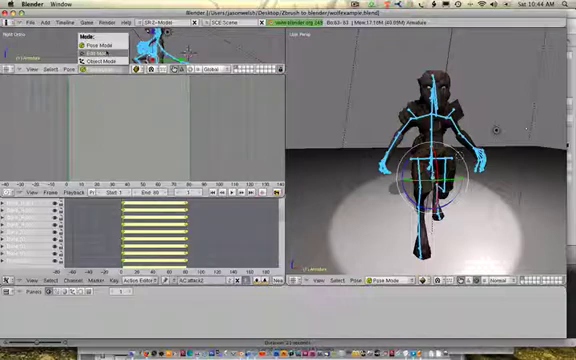
{"action": "left_click", "coordinate": [96, 46]}
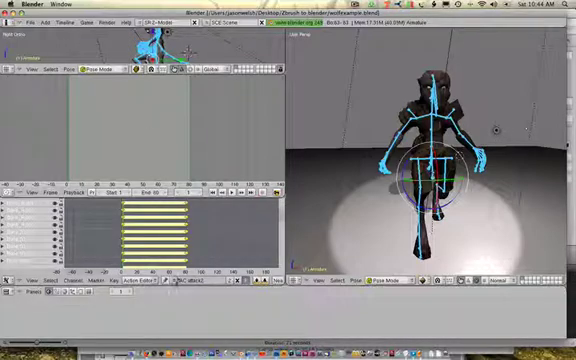